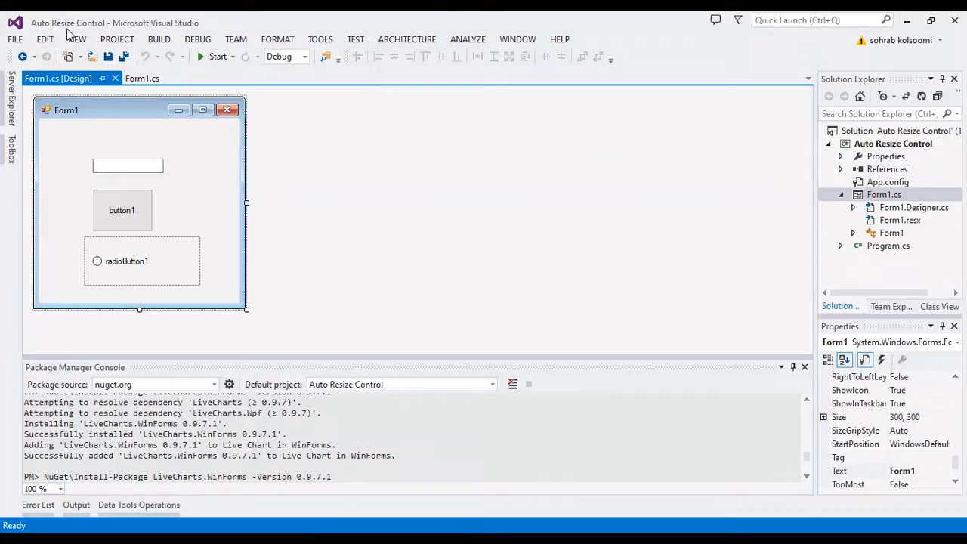
pyautogui.moveTo(150, 148)
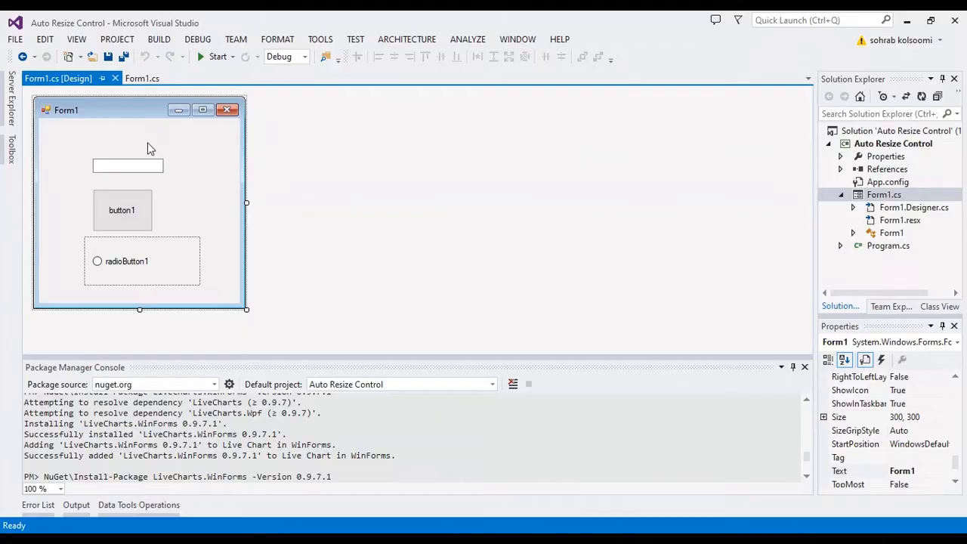
pyautogui.moveTo(143, 288)
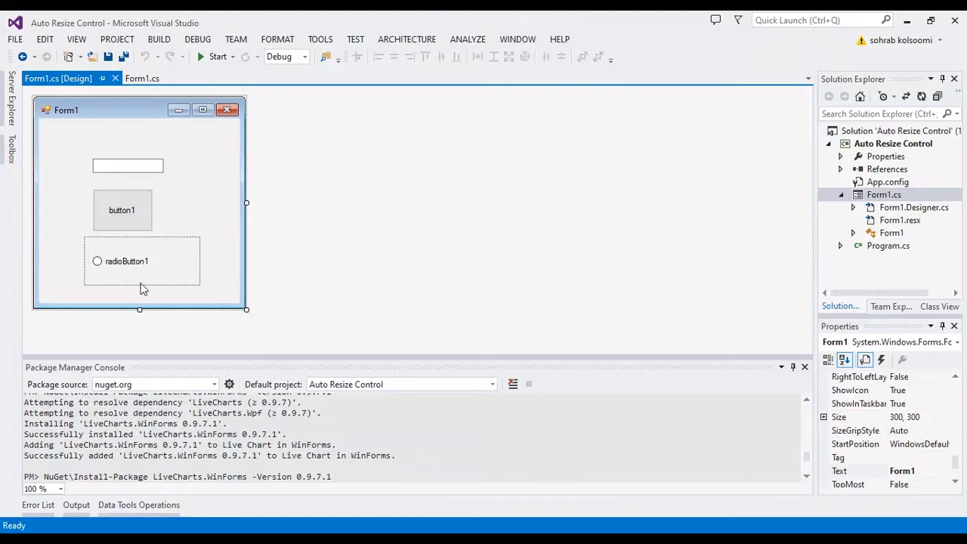
# - Inspect the radio button's properties, then bring up Form1.cs code
pyautogui.click(127, 165)
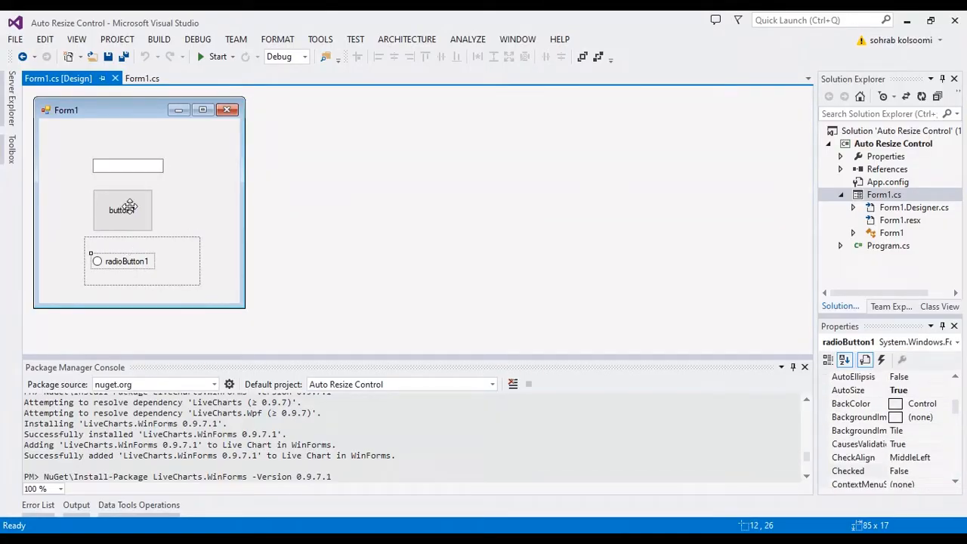
pyautogui.click(127, 165)
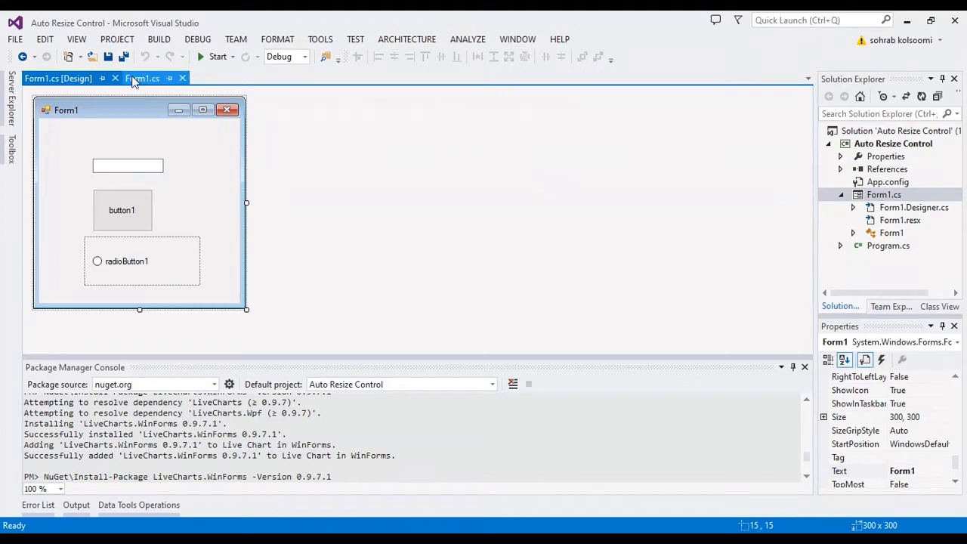
pyautogui.click(142, 78)
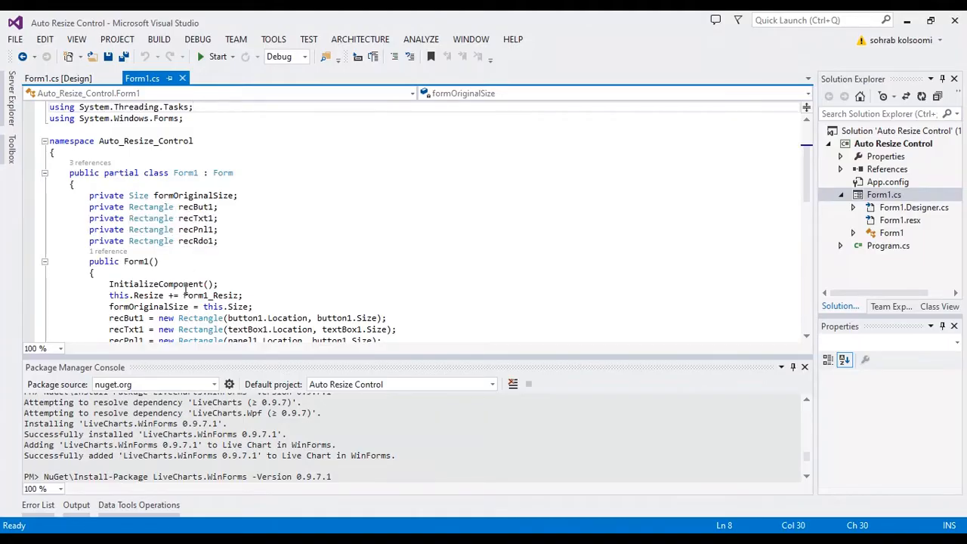
# - Review the constructor storing formOriginalSize = this.Size and the Form1_Resiz handler
pyautogui.click(183, 305)
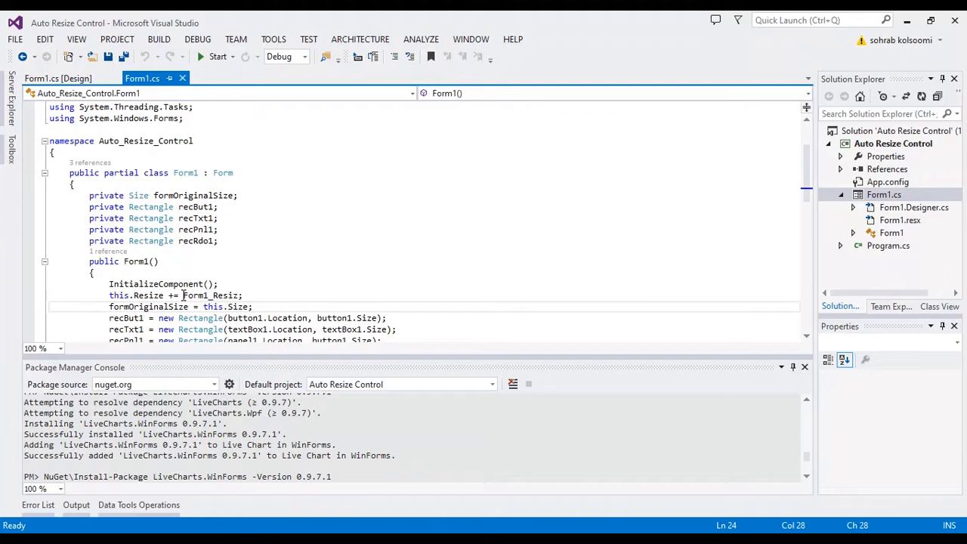
pyautogui.scroll(-3)
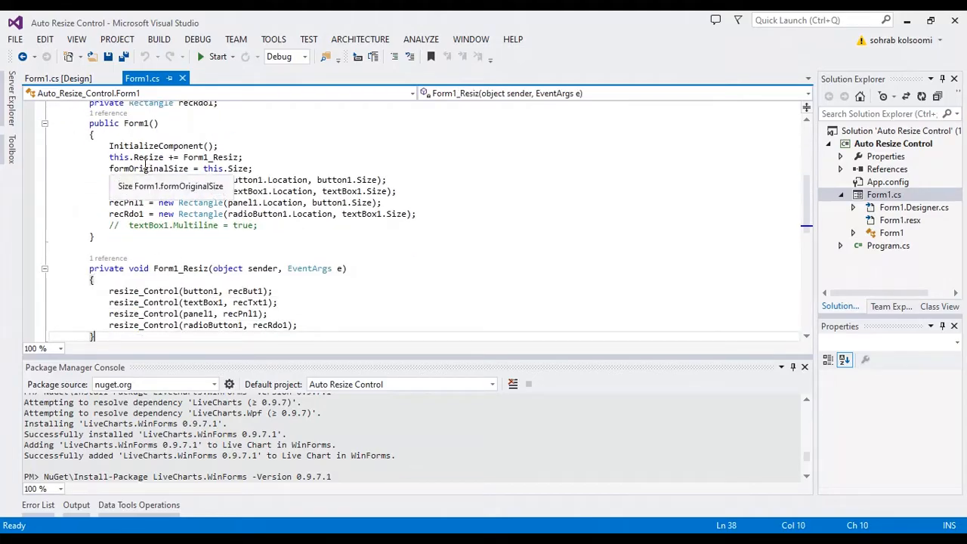
pyautogui.moveTo(151, 157)
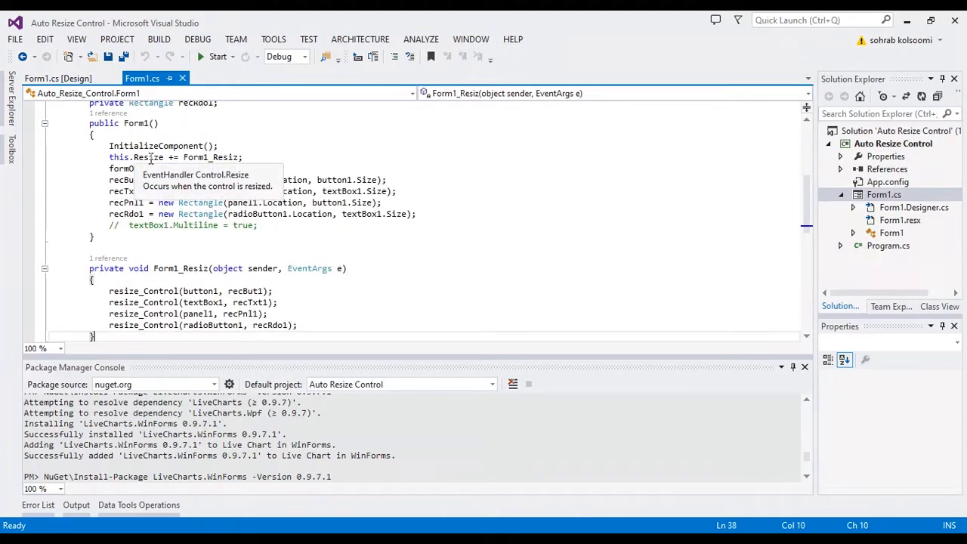
pyautogui.write('formOriginalSize = this.Size;')
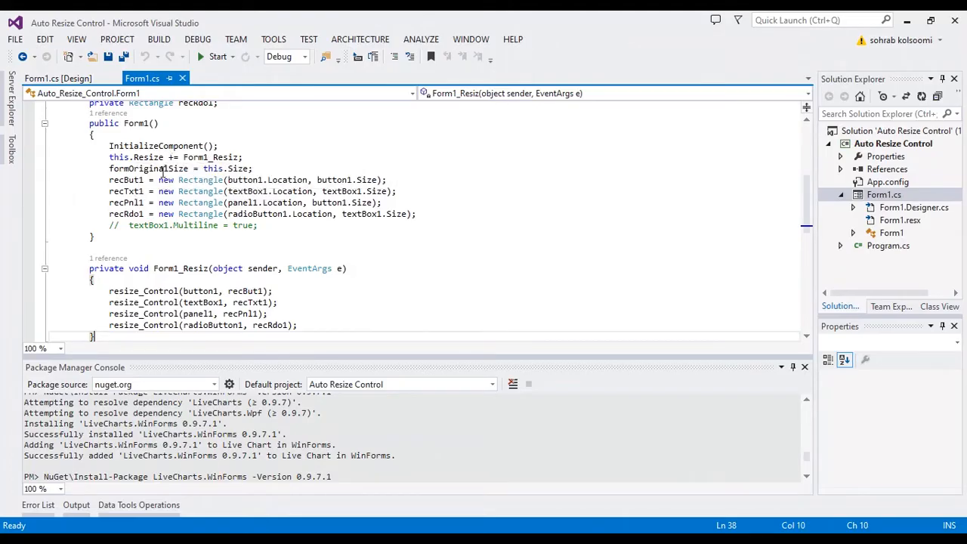
pyautogui.moveTo(172, 167)
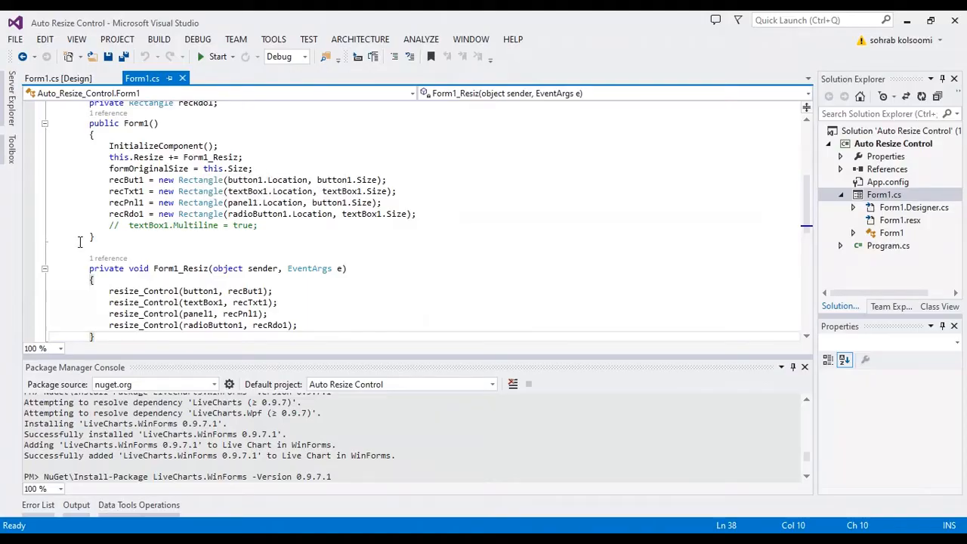
pyautogui.moveTo(127, 180)
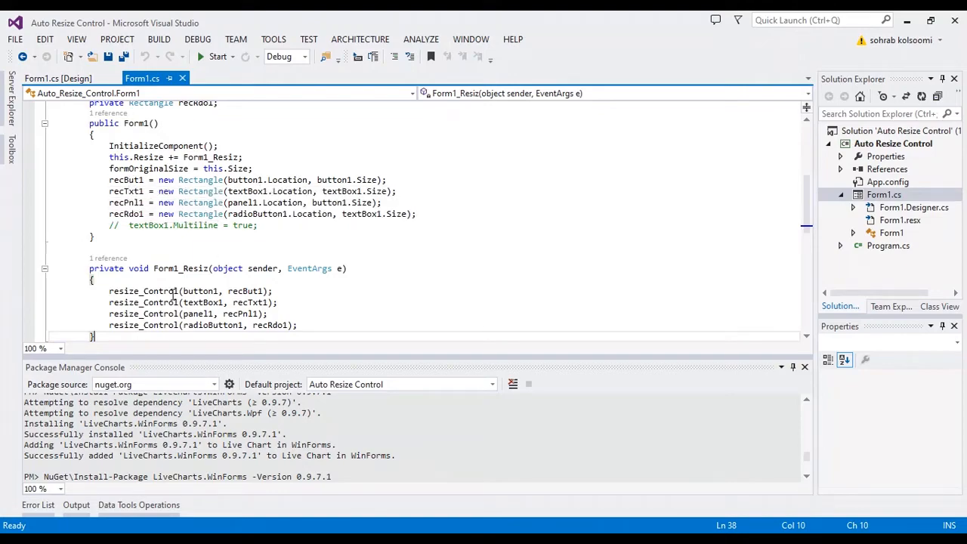
# - Scroll to the resize_Control method with its xRatio and yRatio scaling of location and size
pyautogui.scroll(-3)
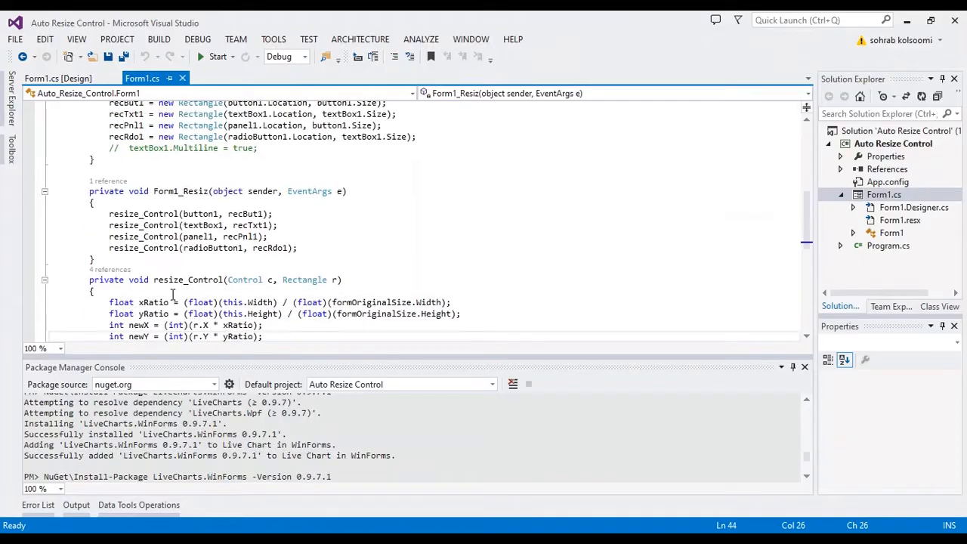
pyautogui.scroll(-3)
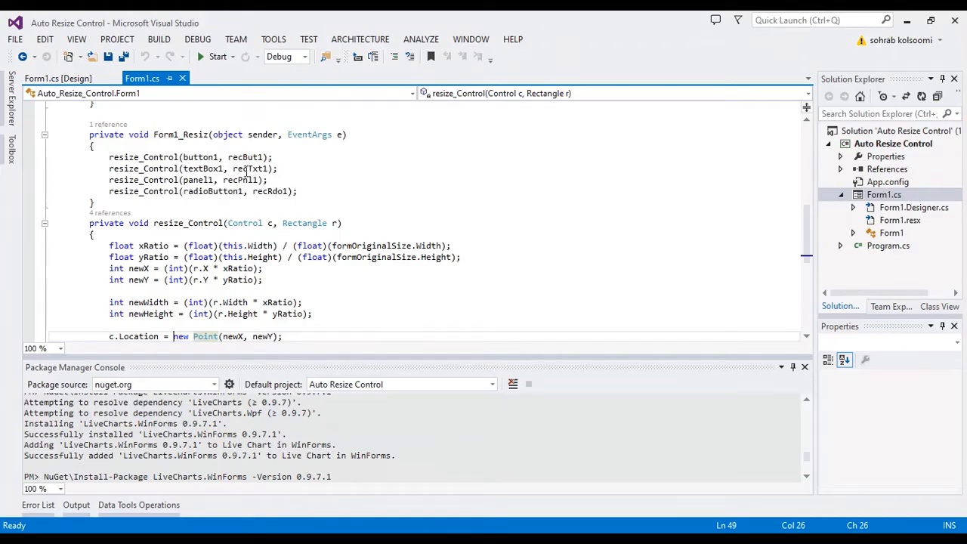
pyautogui.moveTo(148, 251)
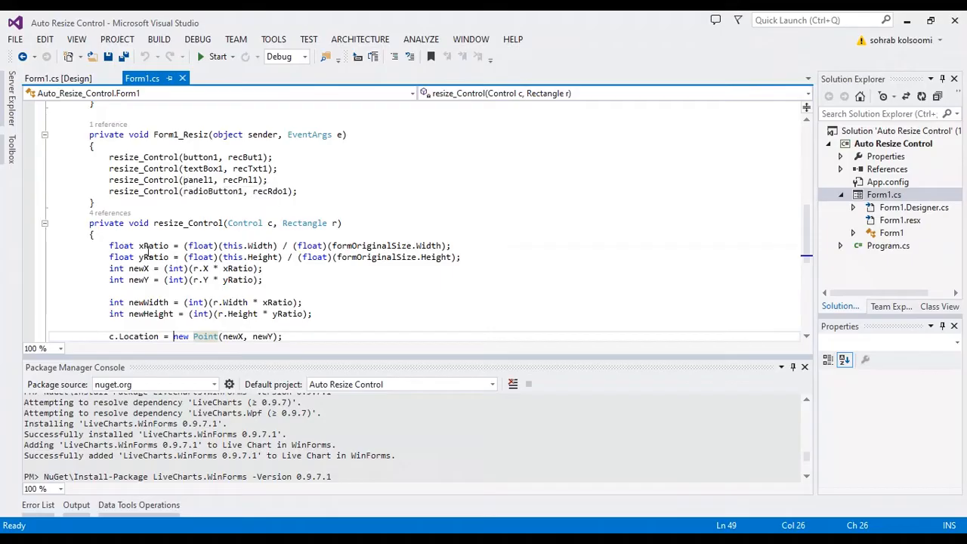
pyautogui.scroll(-3)
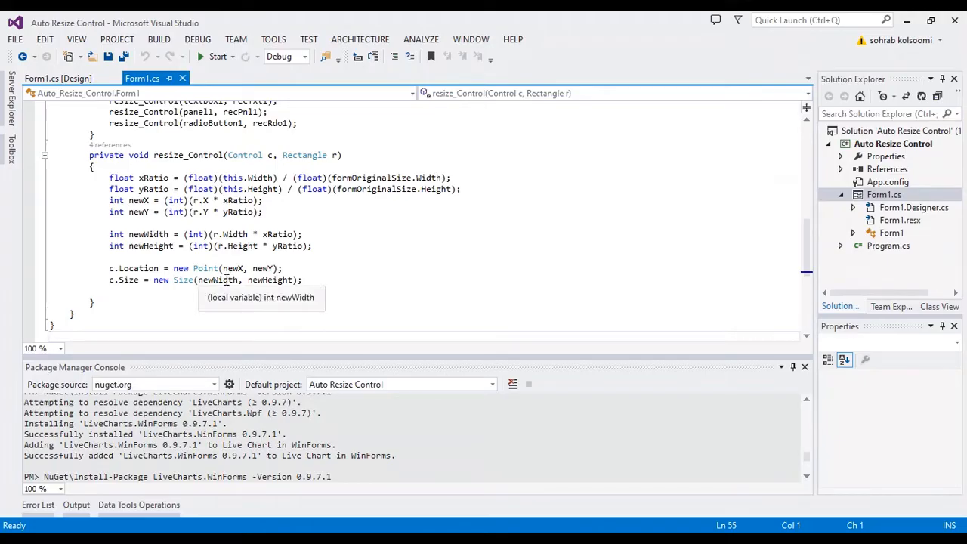
pyautogui.moveTo(239, 199)
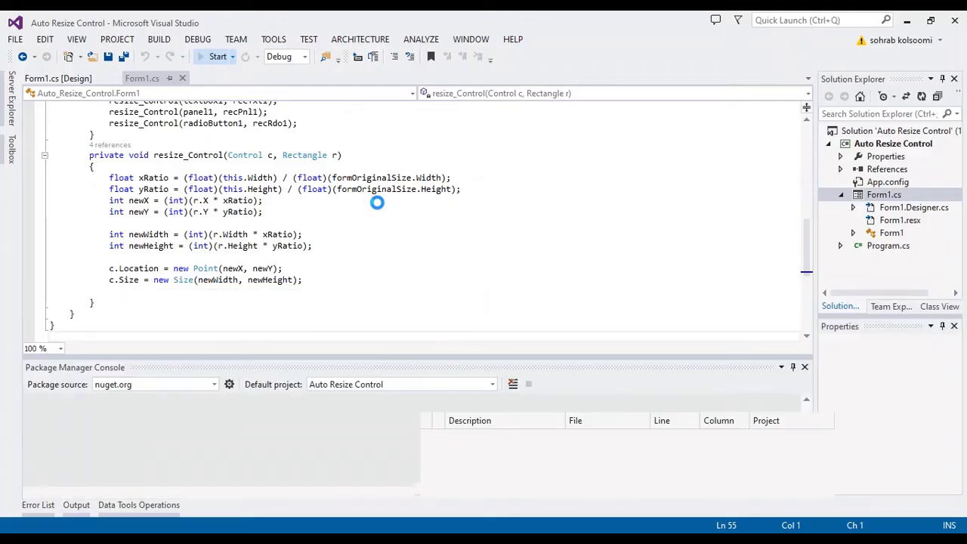
# - Run the app and enlarge Form1's window to check the controls grow with it
pyautogui.click(217, 56)
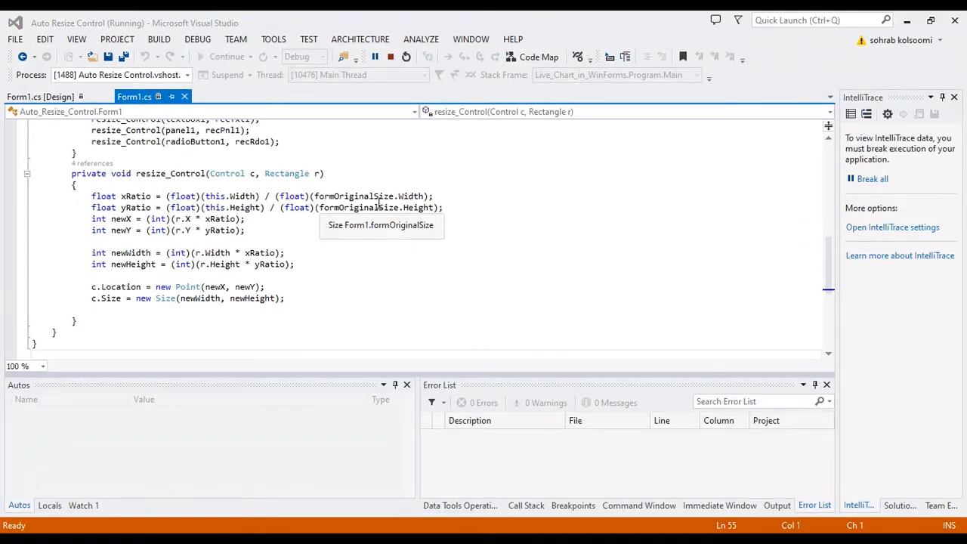
pyautogui.moveTo(529, 148)
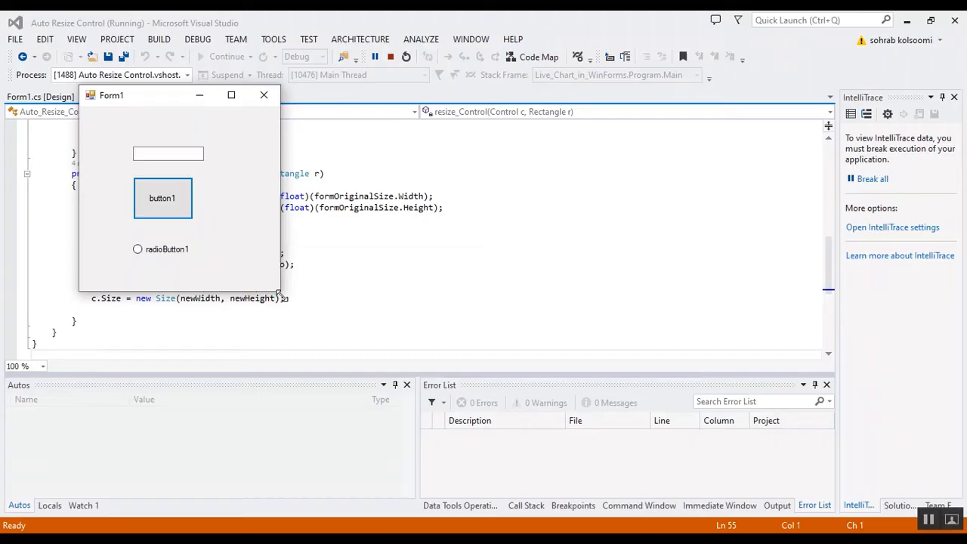
pyautogui.moveTo(281, 291); pyautogui.dragTo(425, 351)
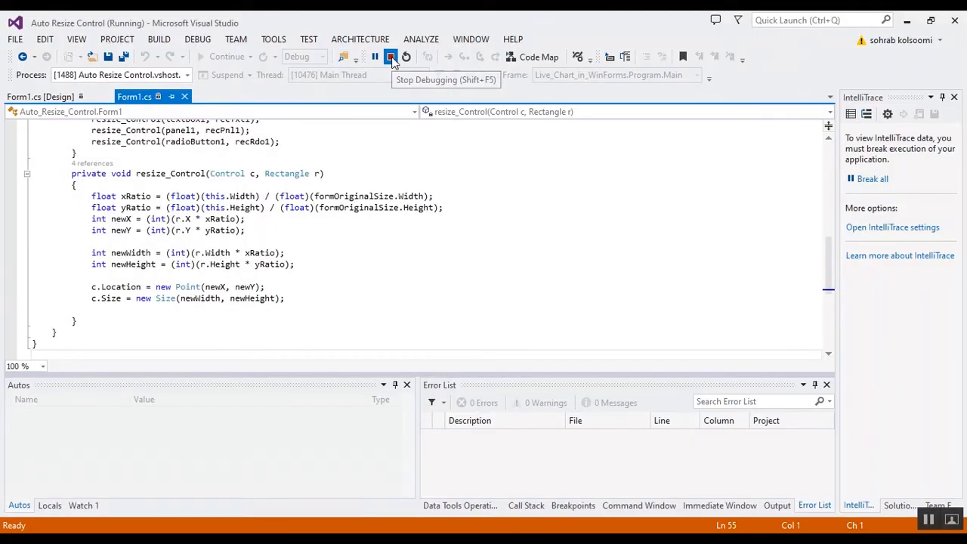
# - Stop debugging and enable textBox1.Multiline = true in the constructor, saving the file
pyautogui.click(390, 58)
pyautogui.write('textBox1.Multiline = true;')
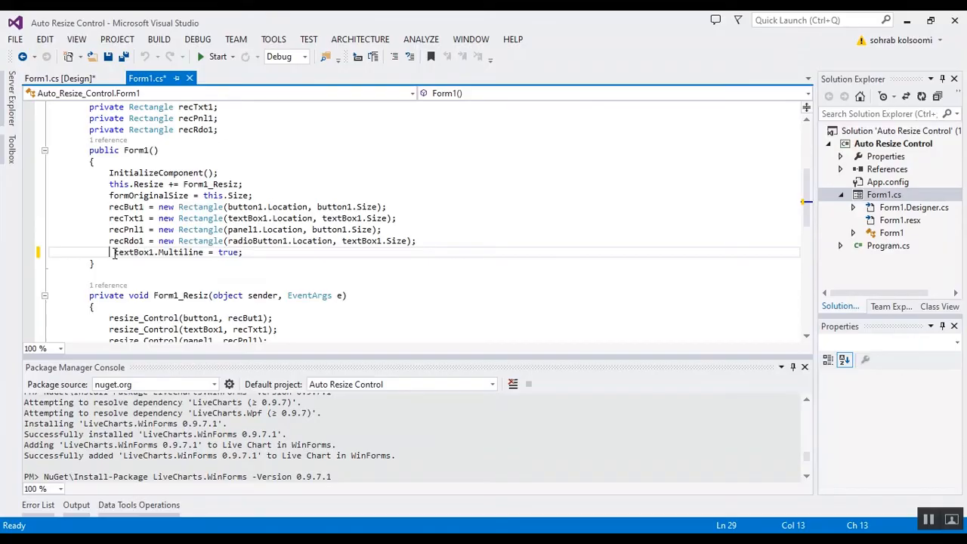
pyautogui.press('ctrl+s')
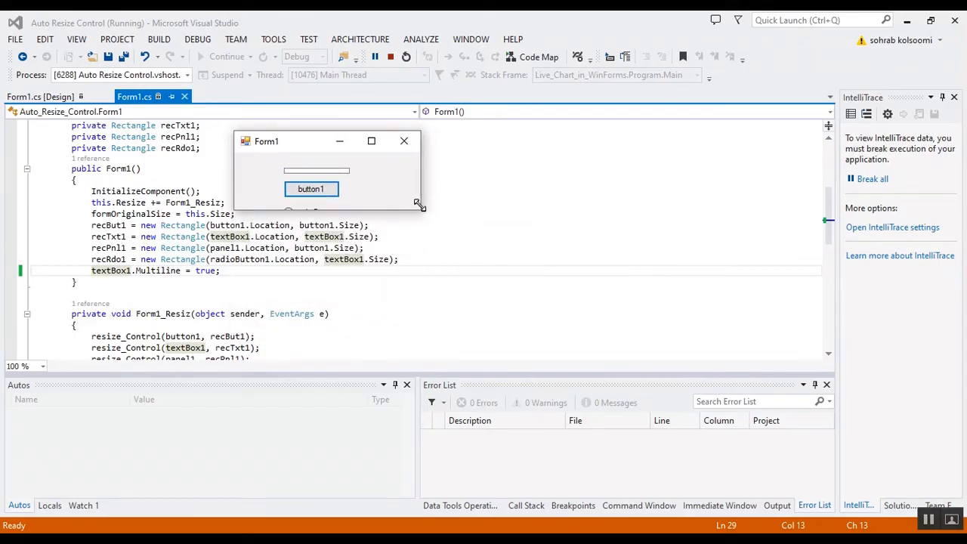
# - Enlarge the running form to confirm proportional scaling, then stop debugging
pyautogui.moveTo(421, 204); pyautogui.dragTo(562, 408)
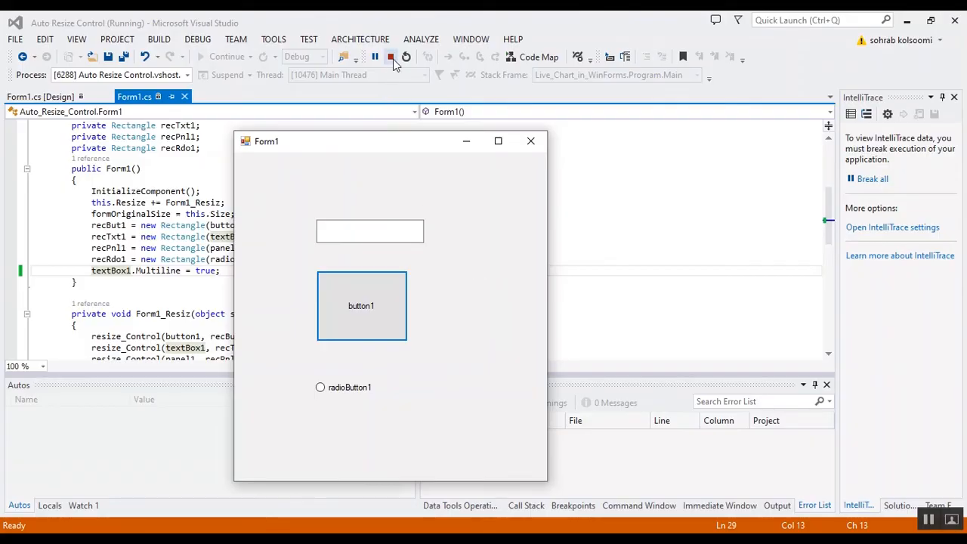
pyautogui.moveTo(390, 57)
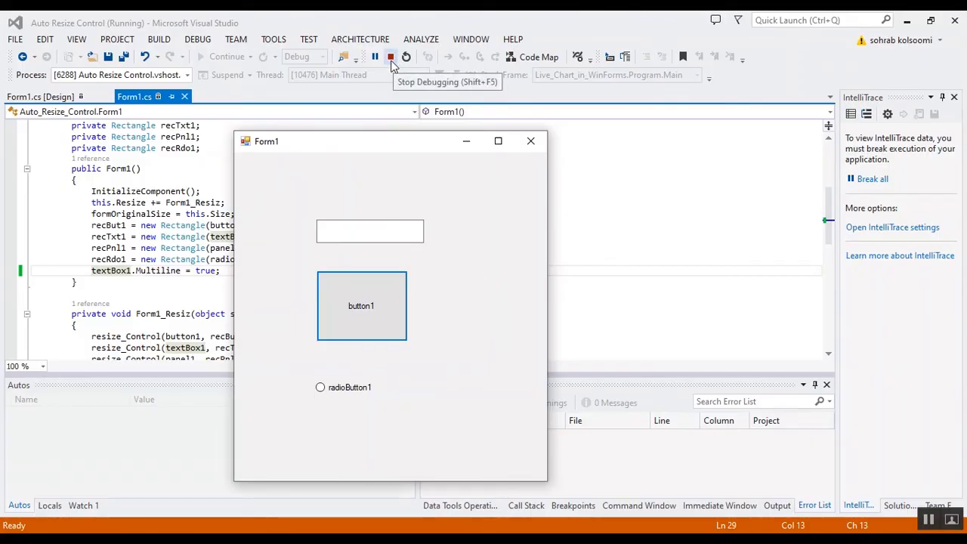
pyautogui.click(390, 57)
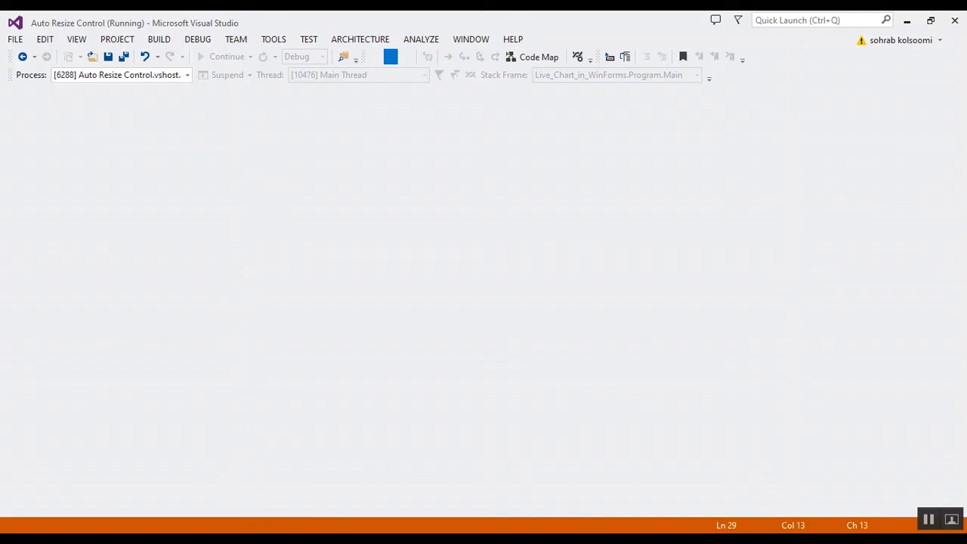